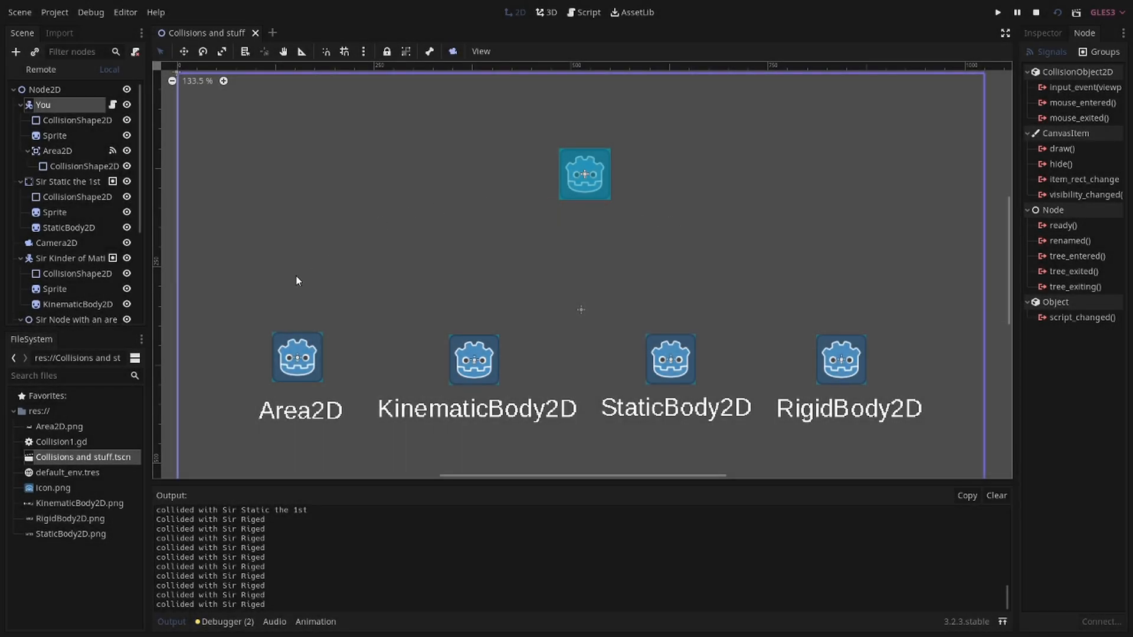
mouse_move(534, 231)
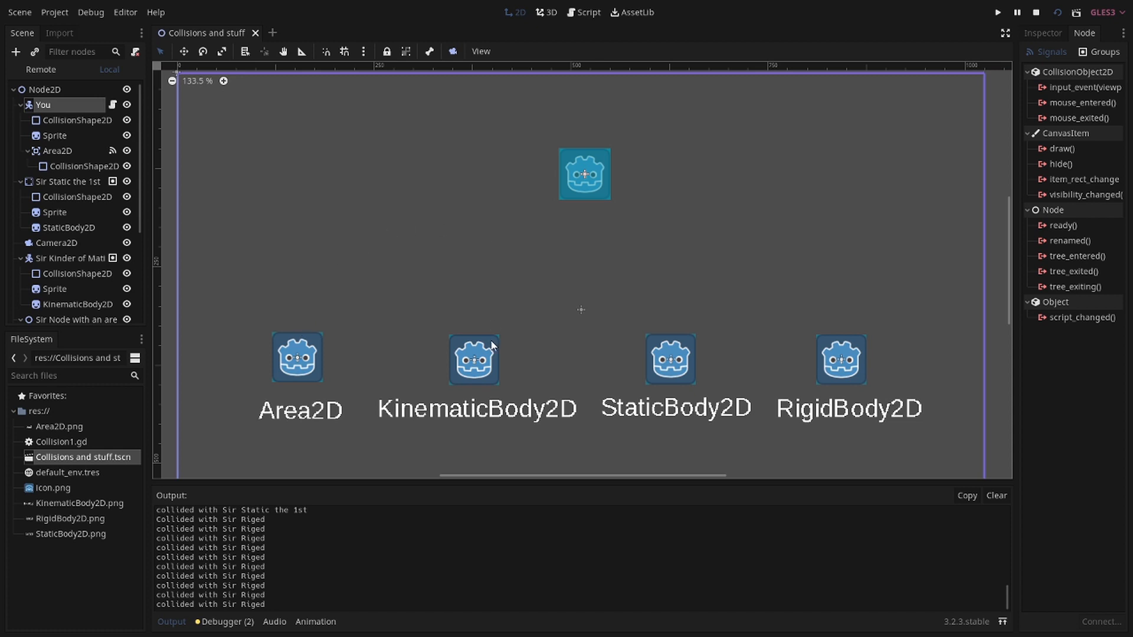
mouse_move(842, 251)
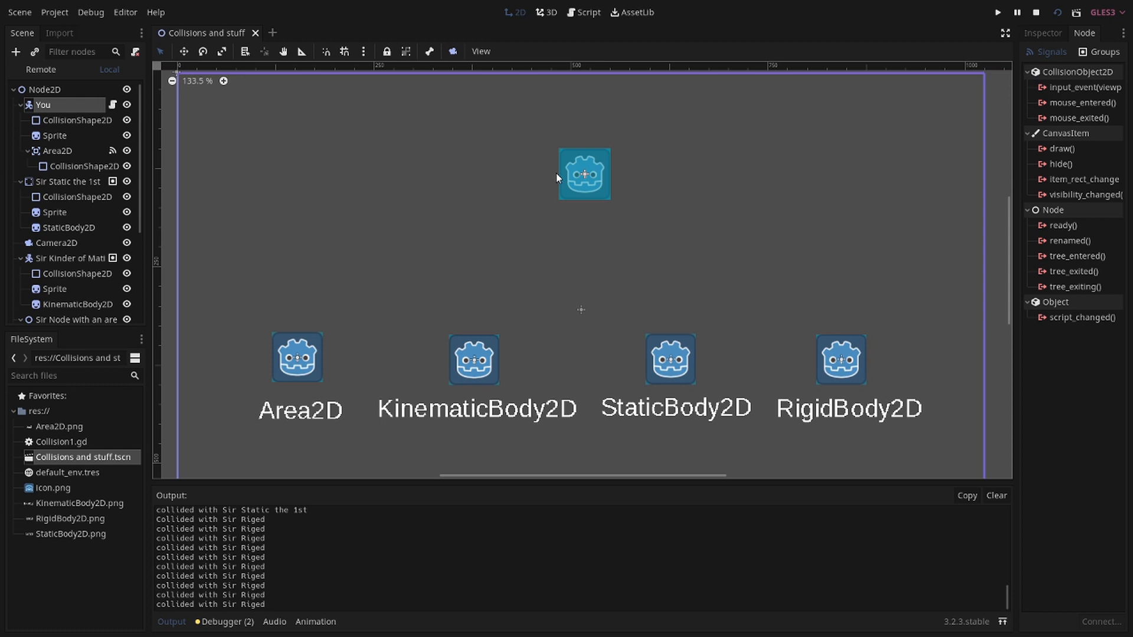
Step: Open Collision1.gd, the You node's movement script, in the Script editor
left_click(582, 12)
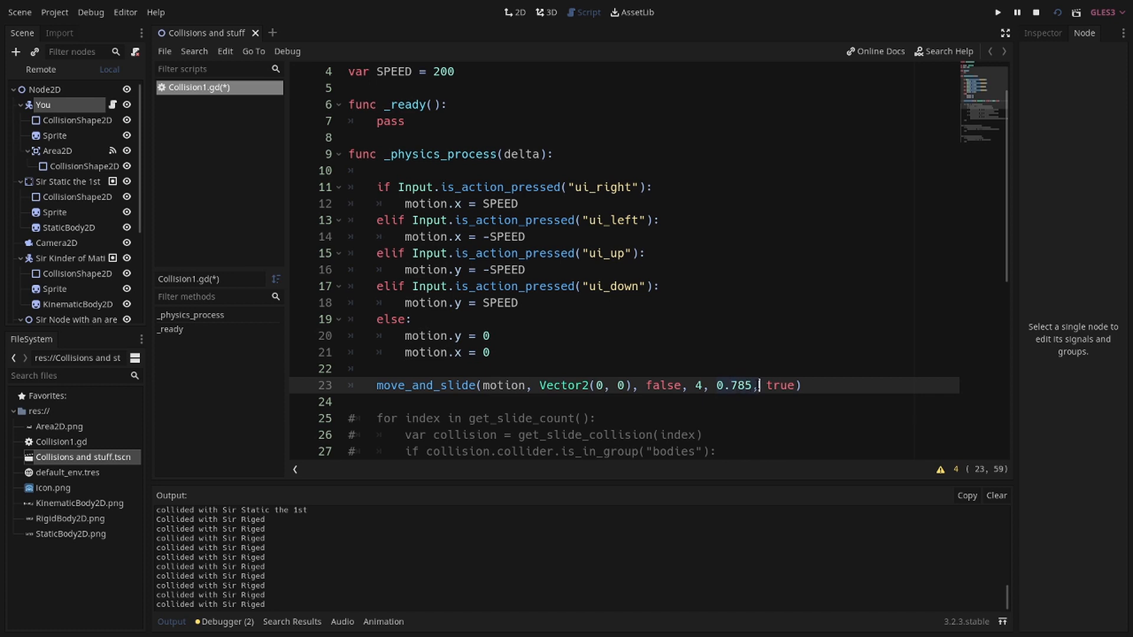
Step: Uncomment the for-loop and get_slide_collision lines below move_and_slide
key("Backspace")
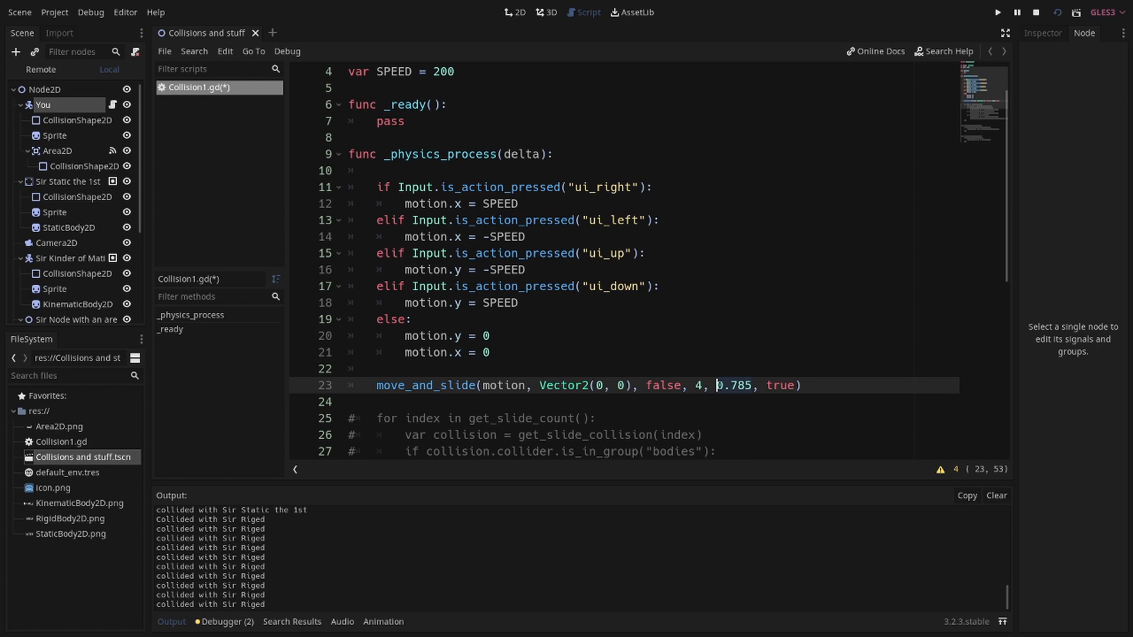
scroll("down", 3)
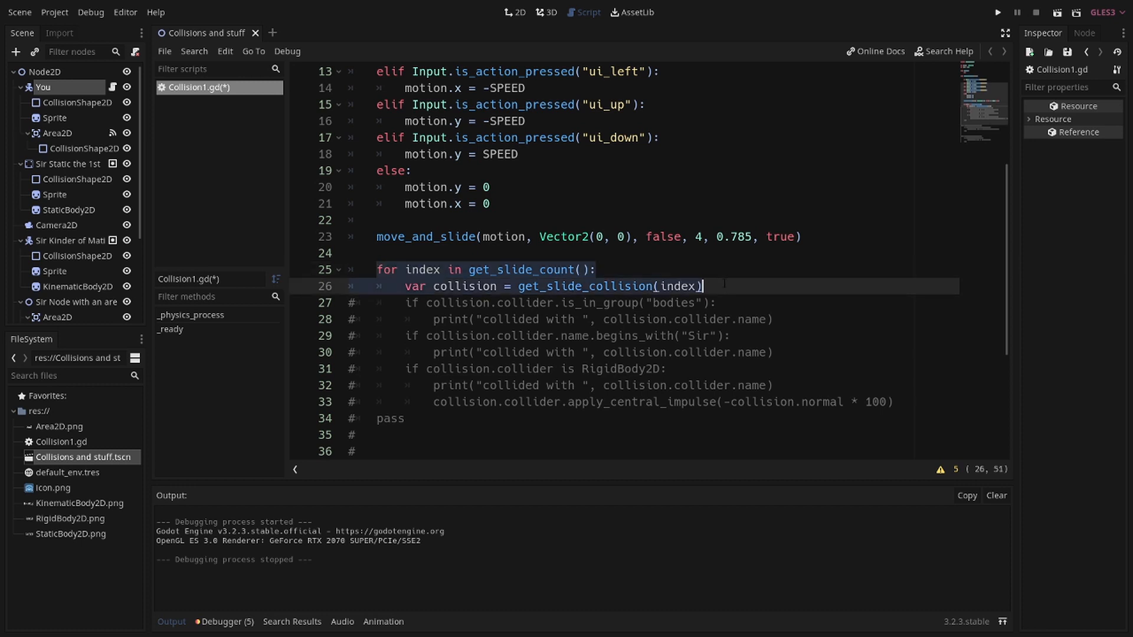
Step: Change move_and_slide's last argument to false and uncomment the group, name and RigidBody2D filters
left_click(996, 13)
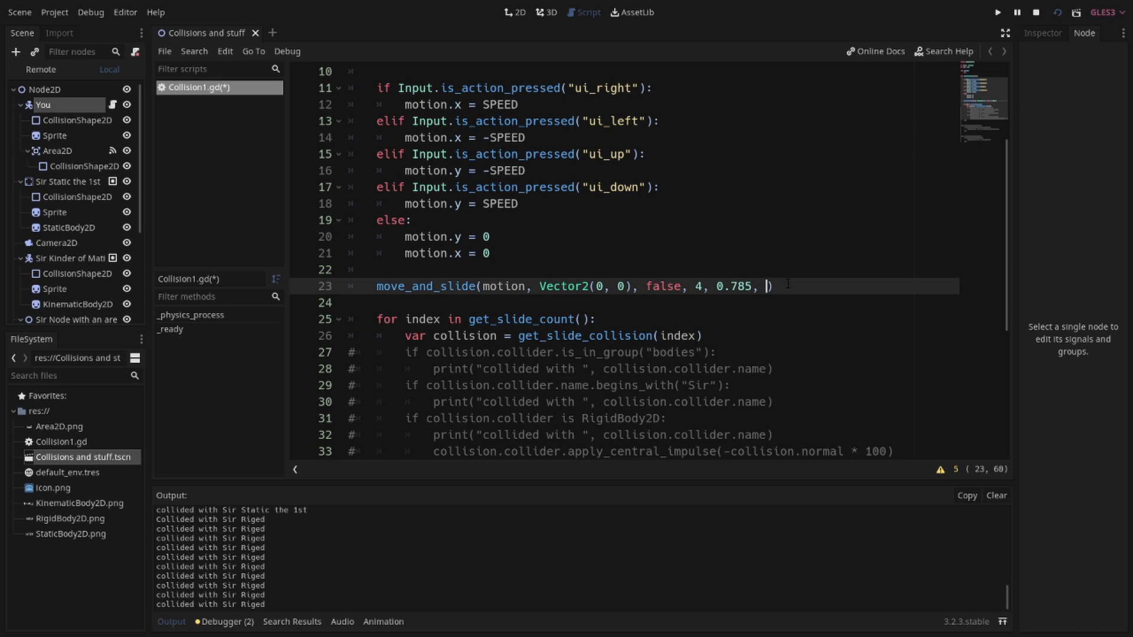
type("false")
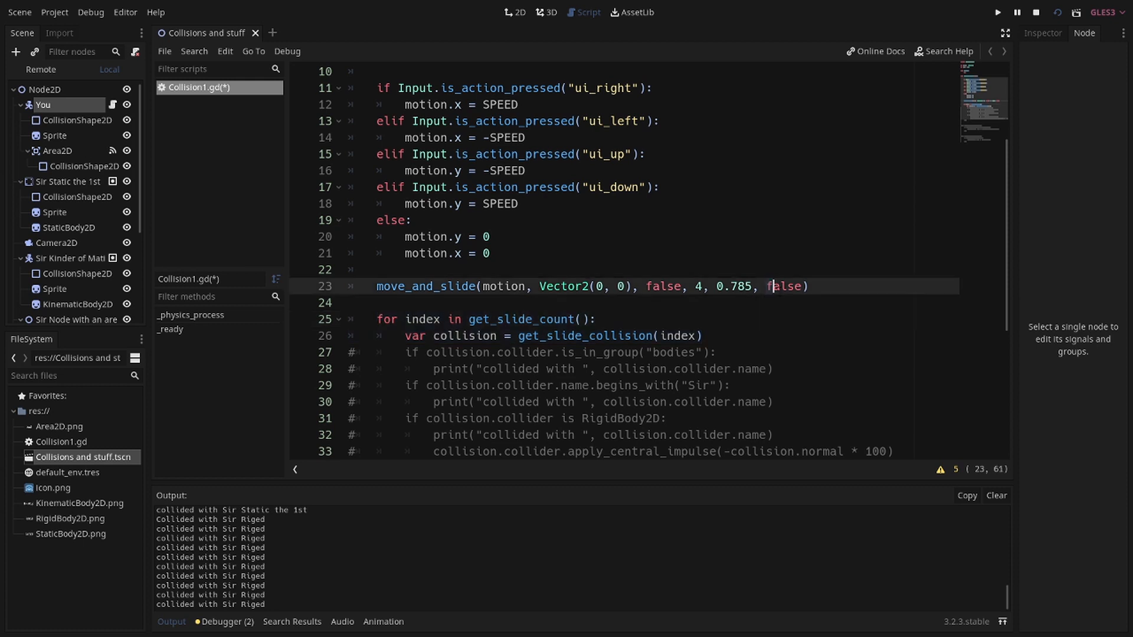
left_click(802, 286)
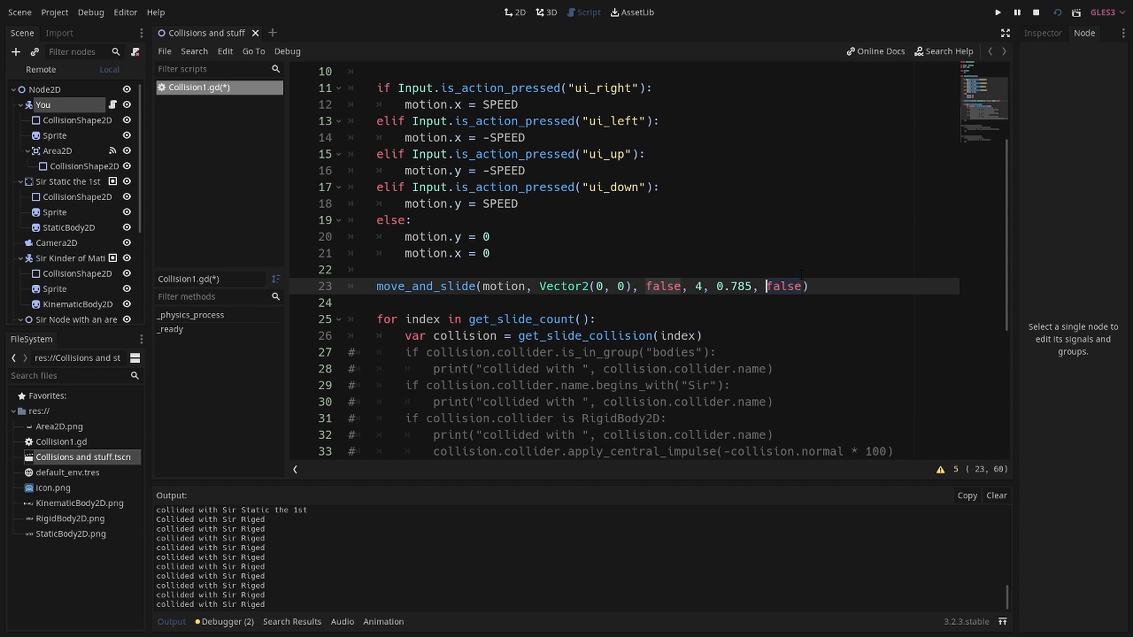
left_click(801, 286)
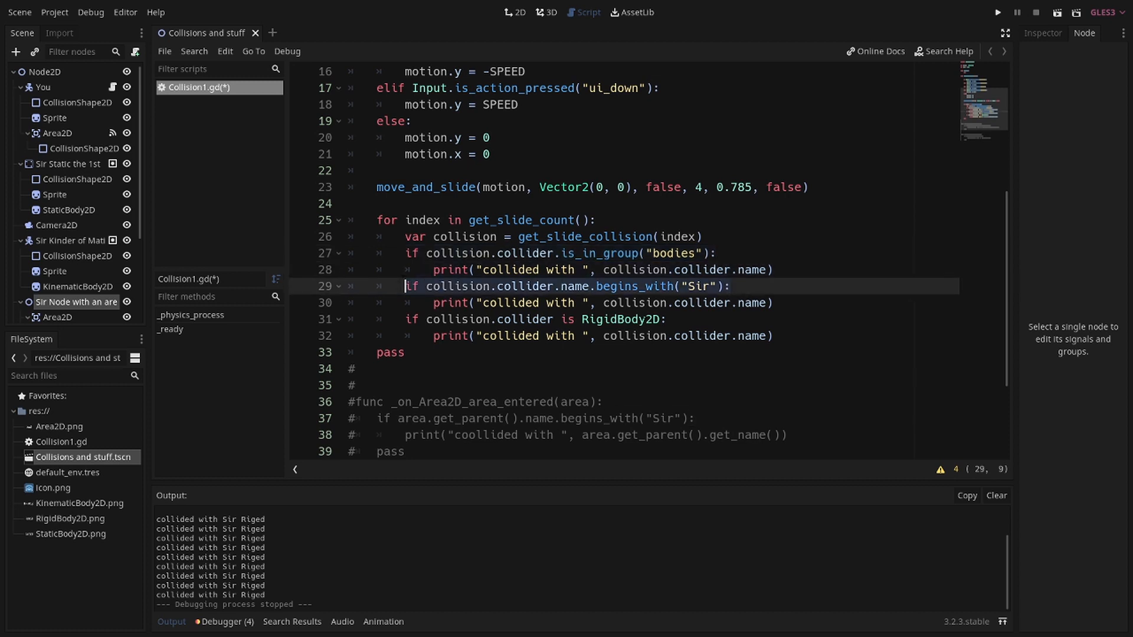
left_click(401, 319)
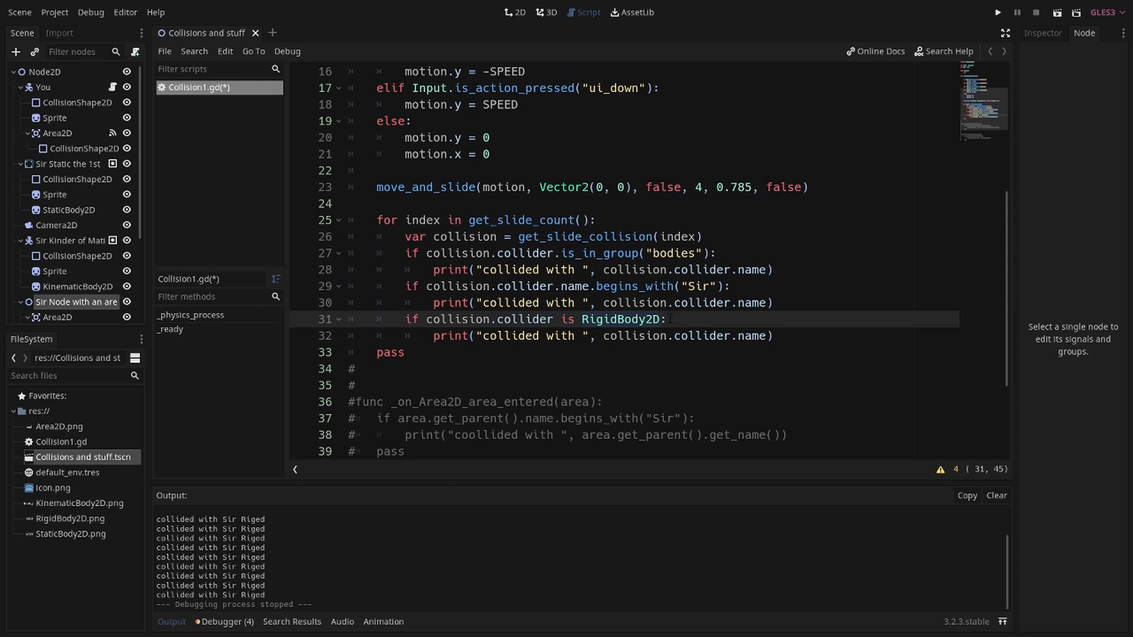
left_click(416, 253)
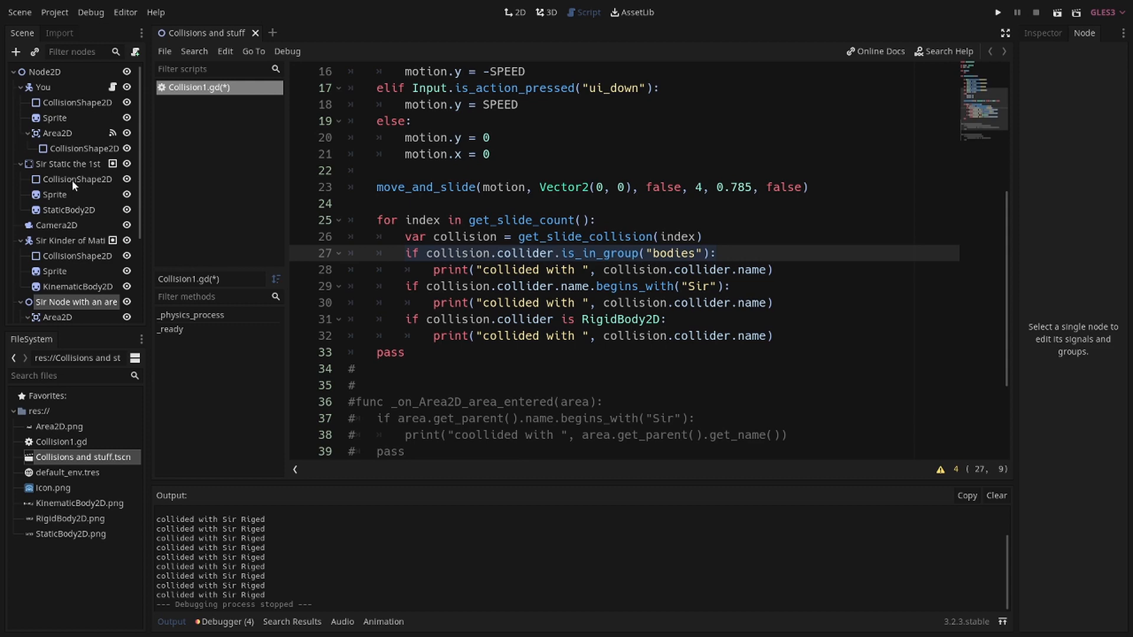
left_click(516, 12)
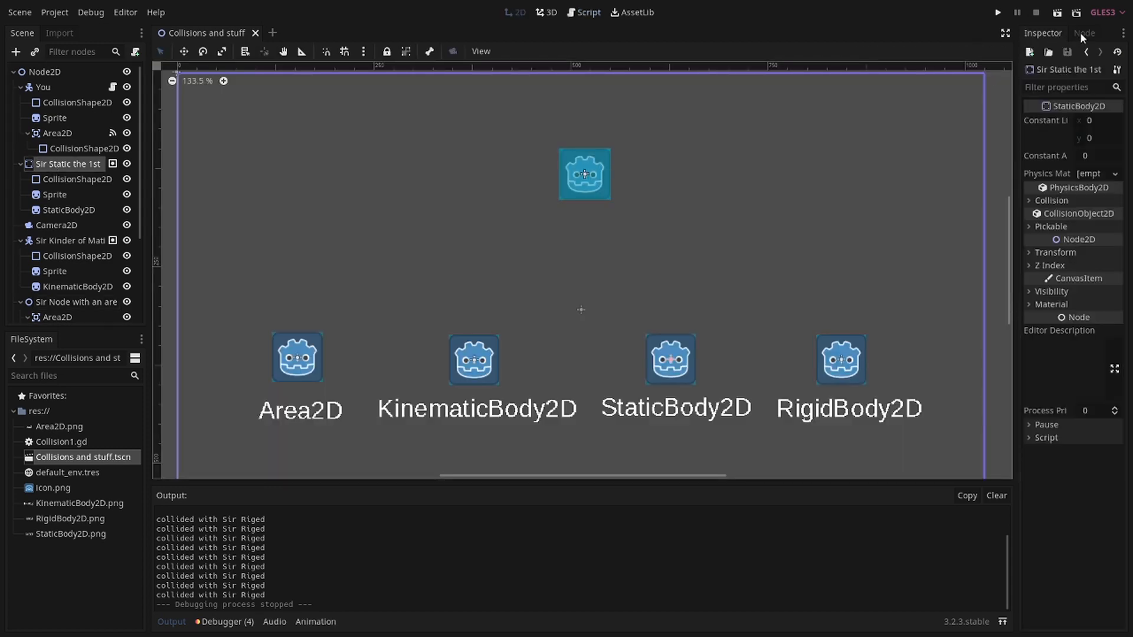
left_click(1084, 33)
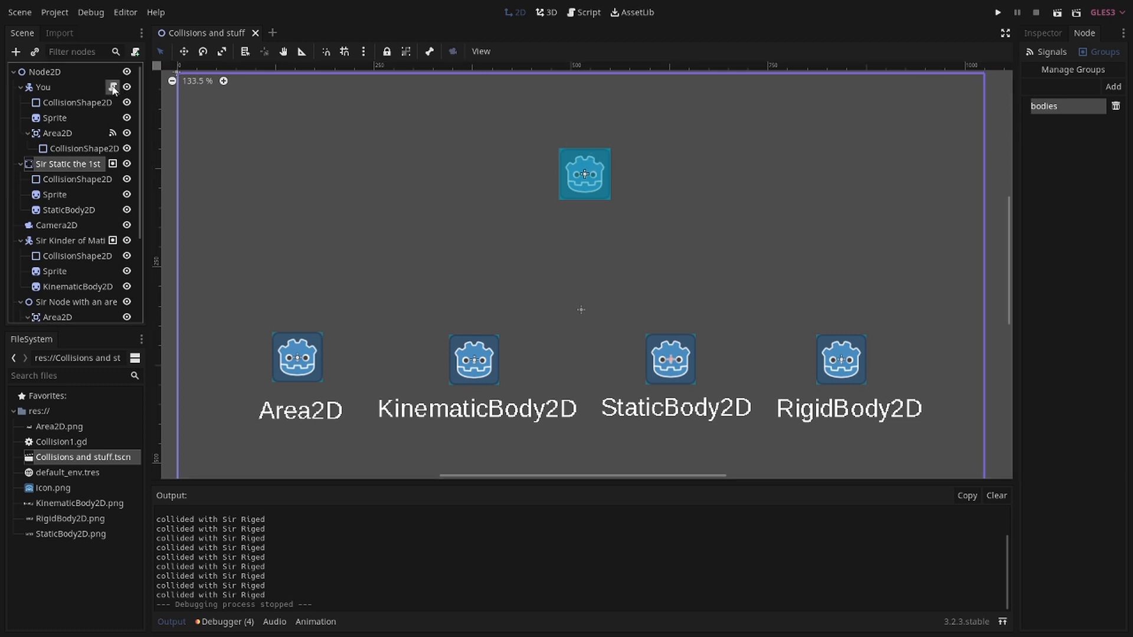
left_click(588, 13)
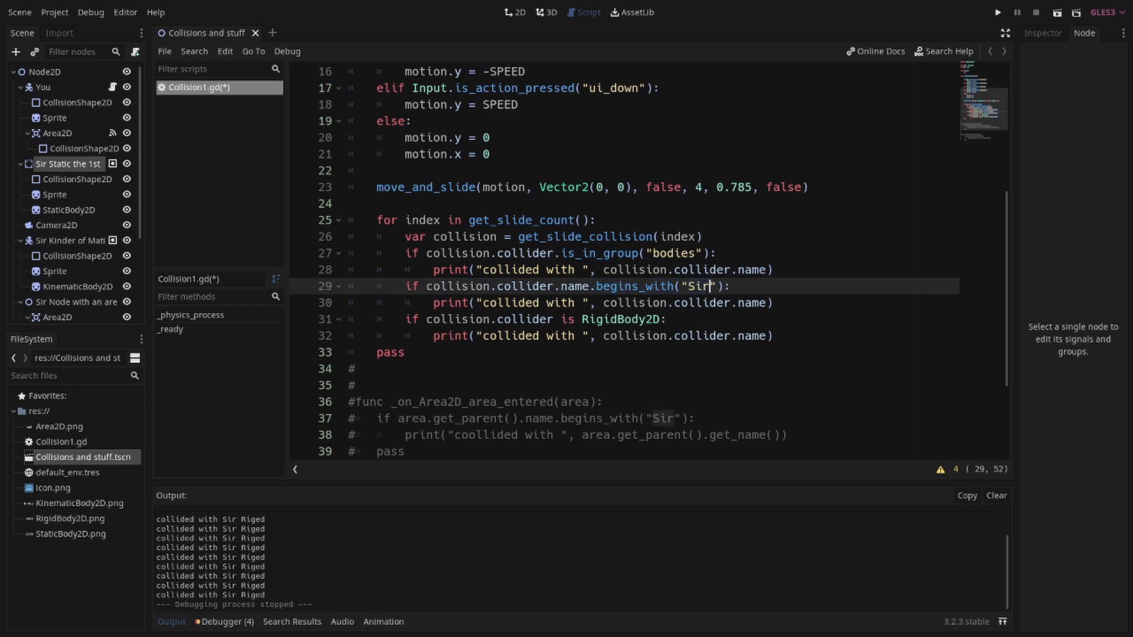
left_click(722, 302)
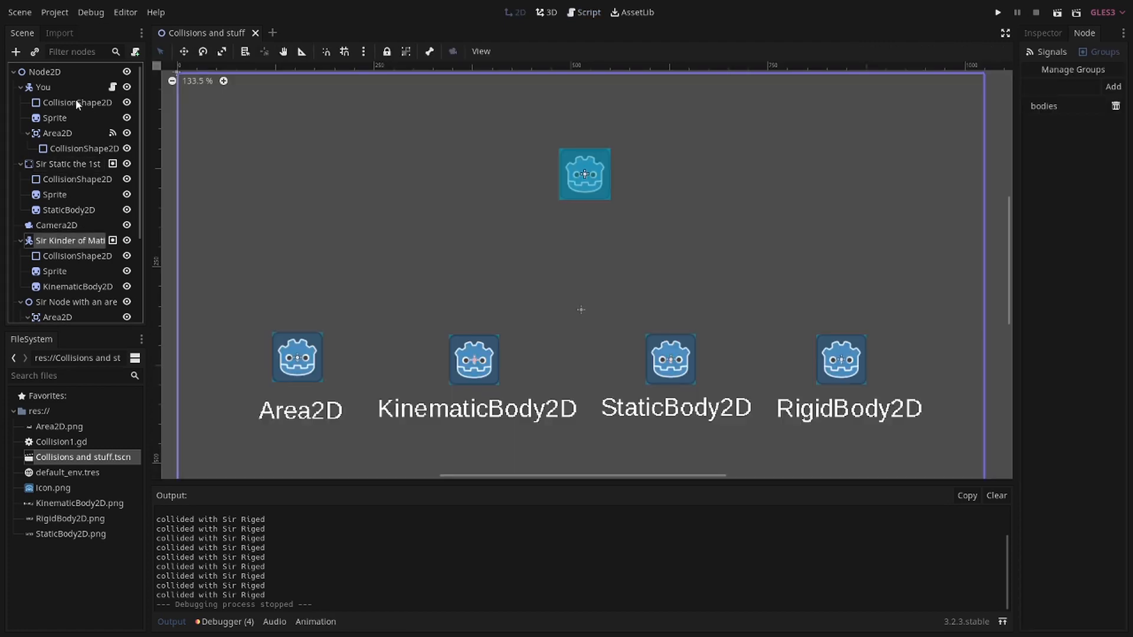
left_click(67, 163)
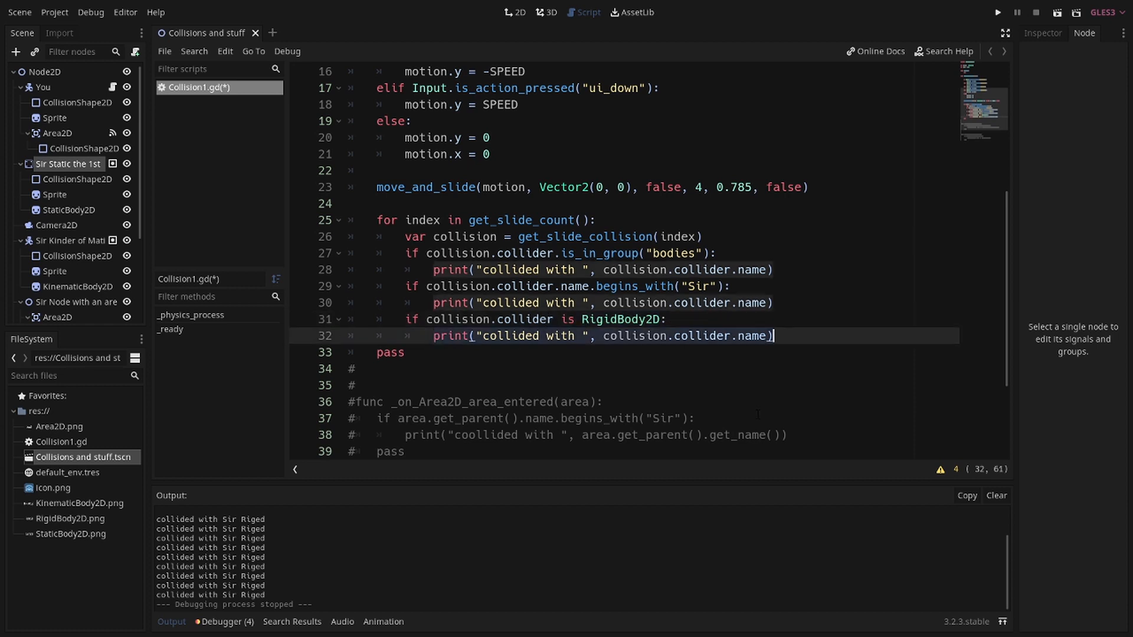
left_click(997, 12)
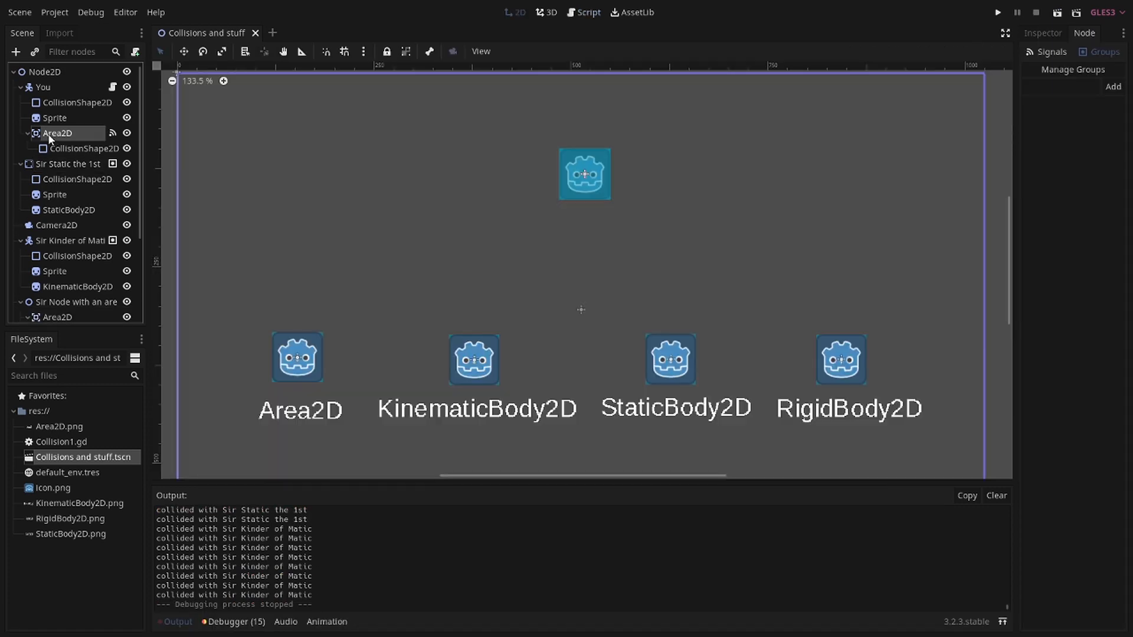
Step: Zoom out to show the Area2D, KinematicBody2D, StaticBody2D and RigidBody2D icons
left_click(589, 13)
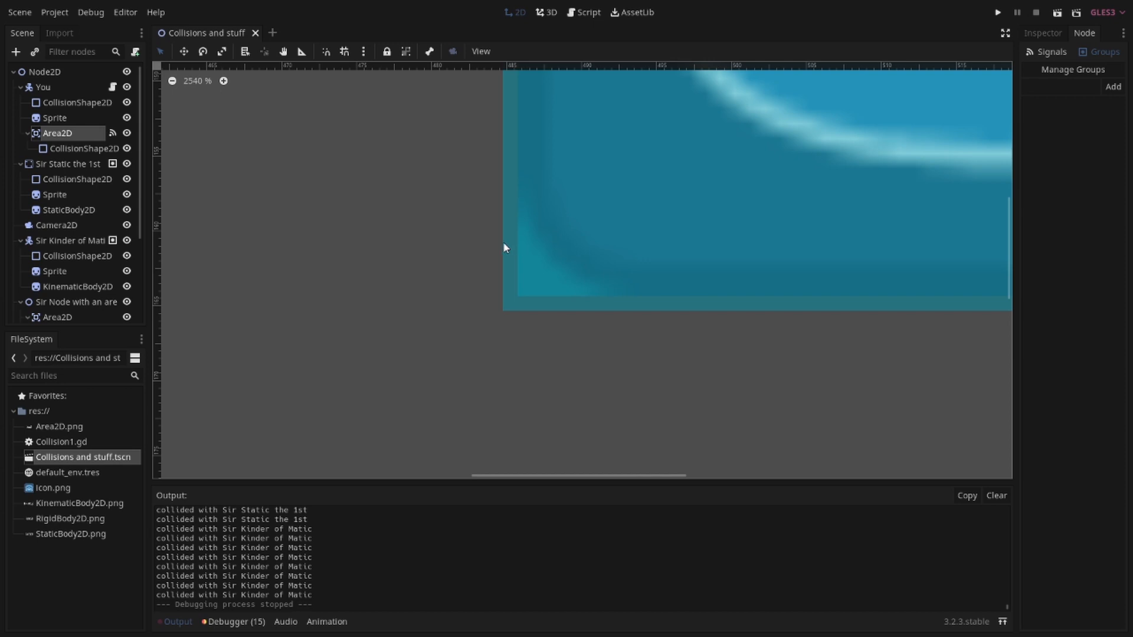
mouse_move(515, 245)
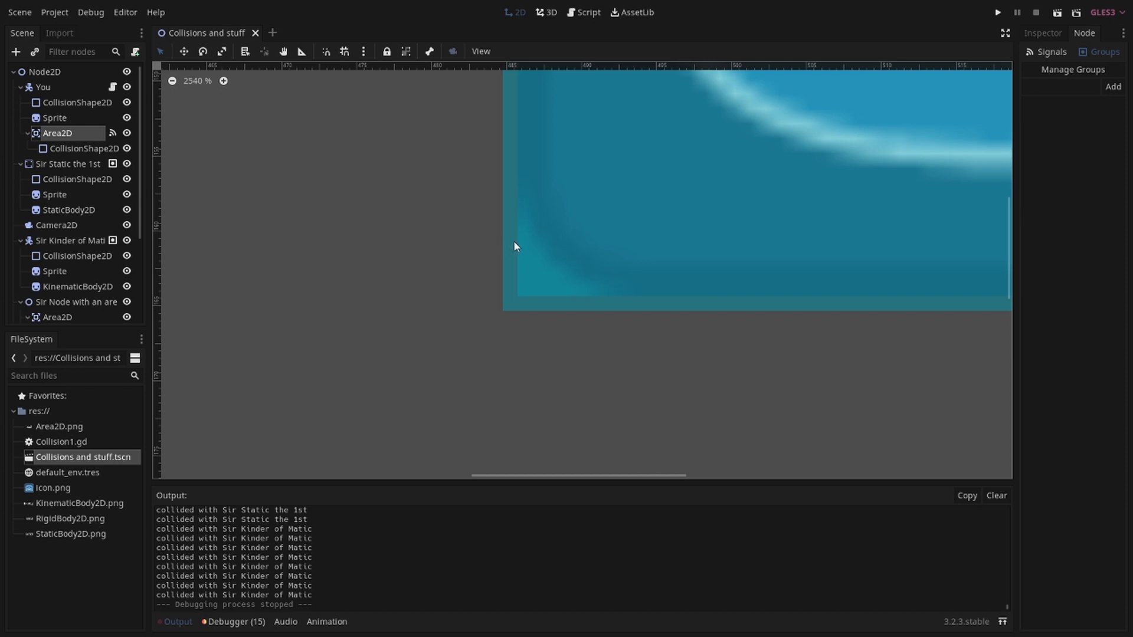
mouse_move(508, 271)
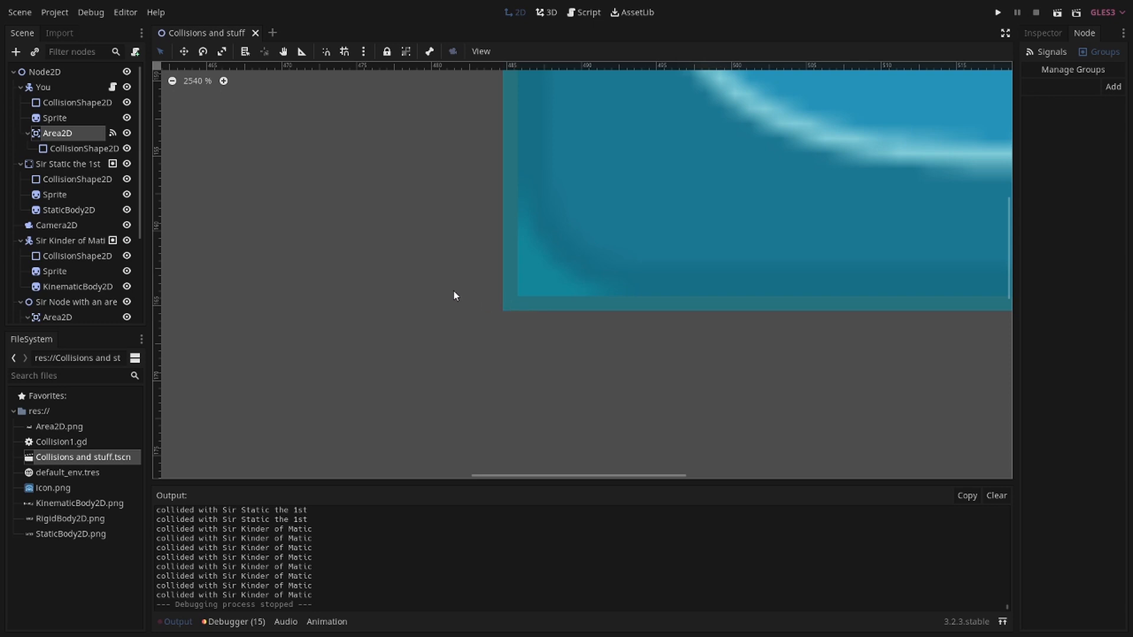
mouse_move(521, 236)
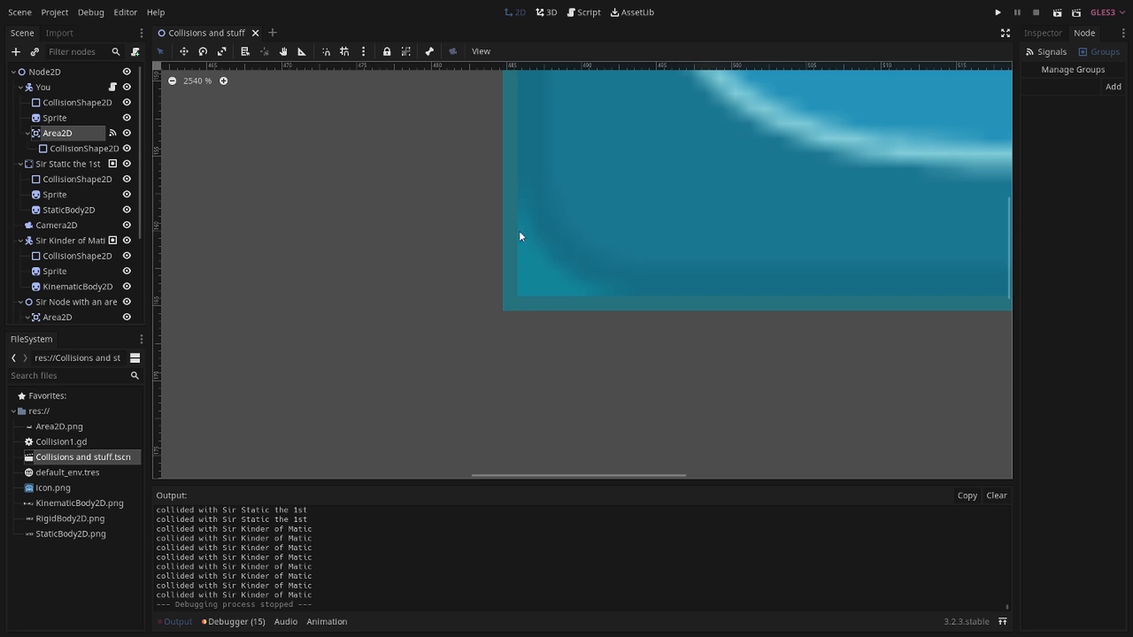
mouse_move(505, 261)
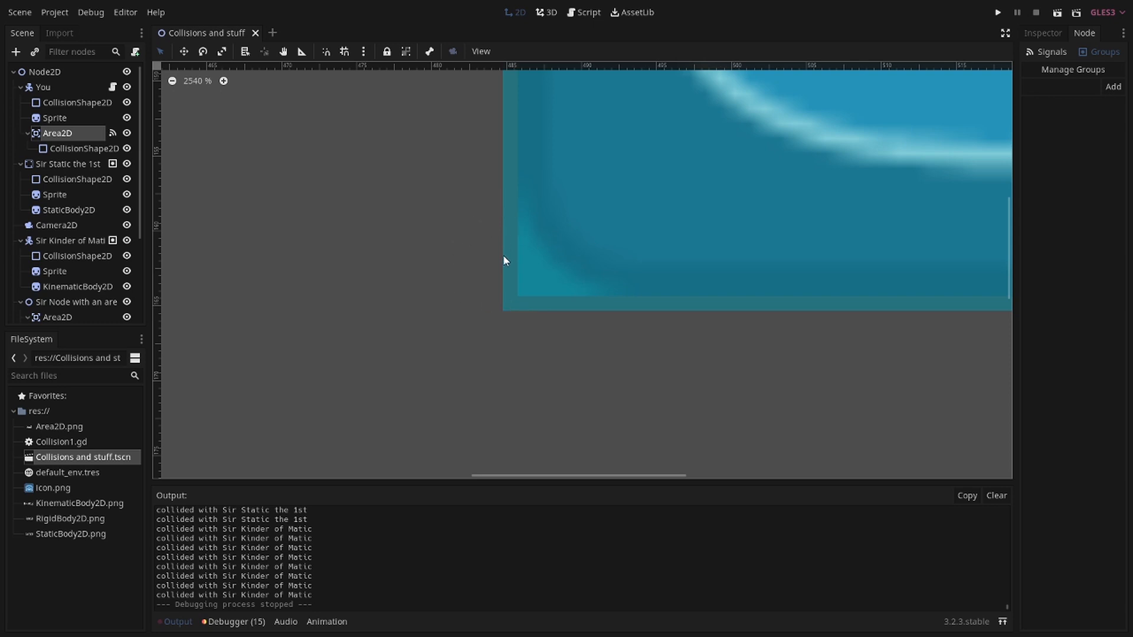
mouse_move(510, 220)
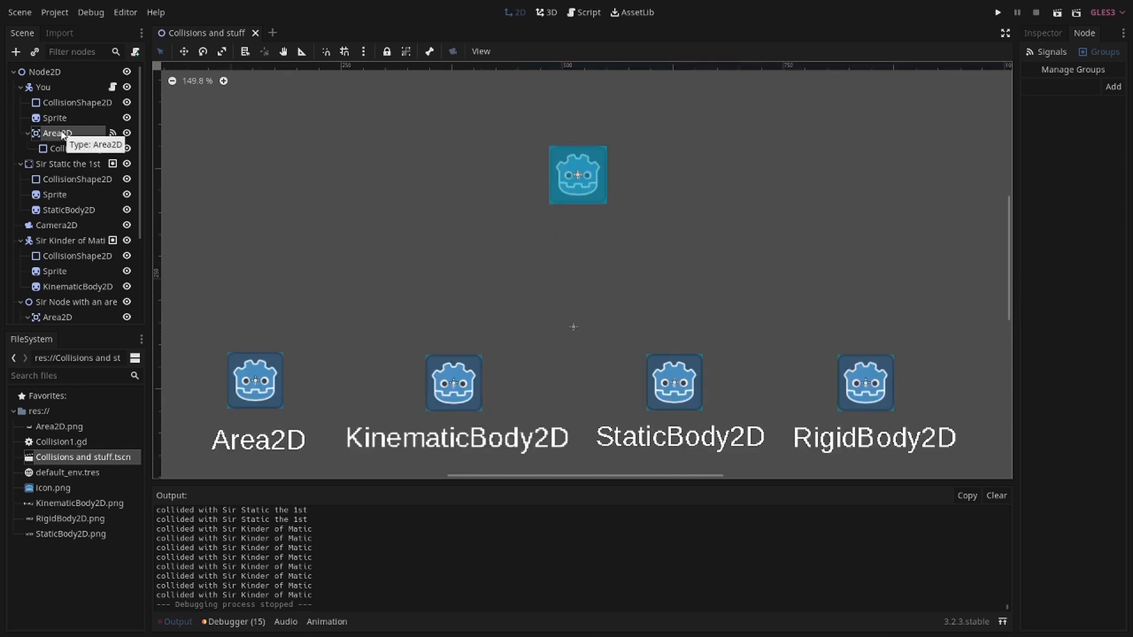
Step: Connect the Area2D's area_entered signal to the You node's script
left_click(57, 133)
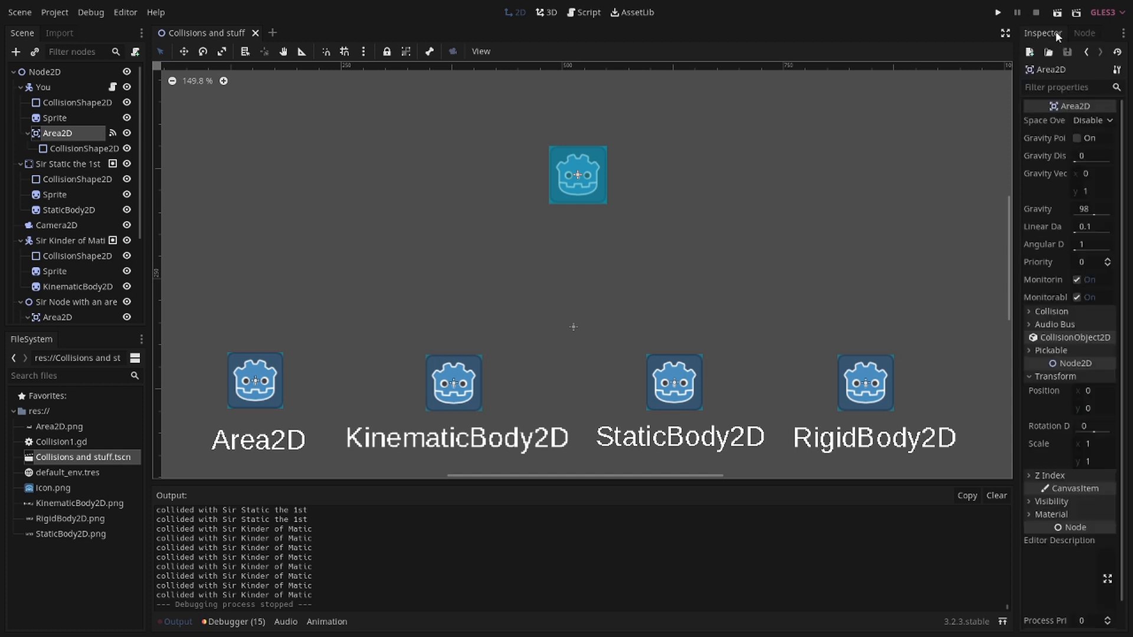
left_click(1084, 33)
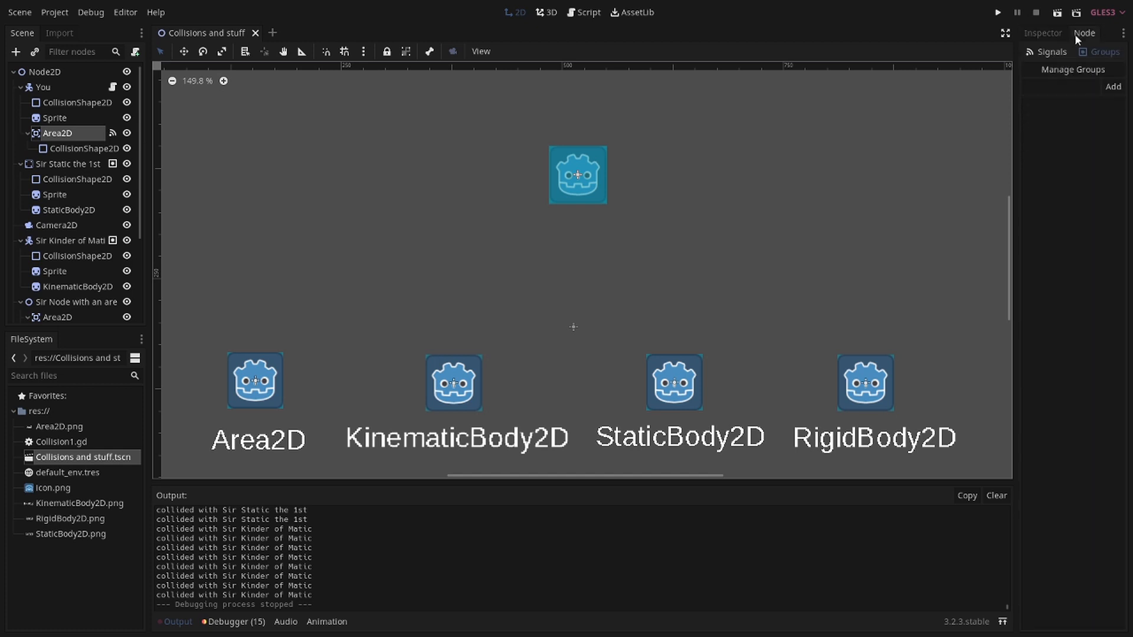
left_click(1051, 52)
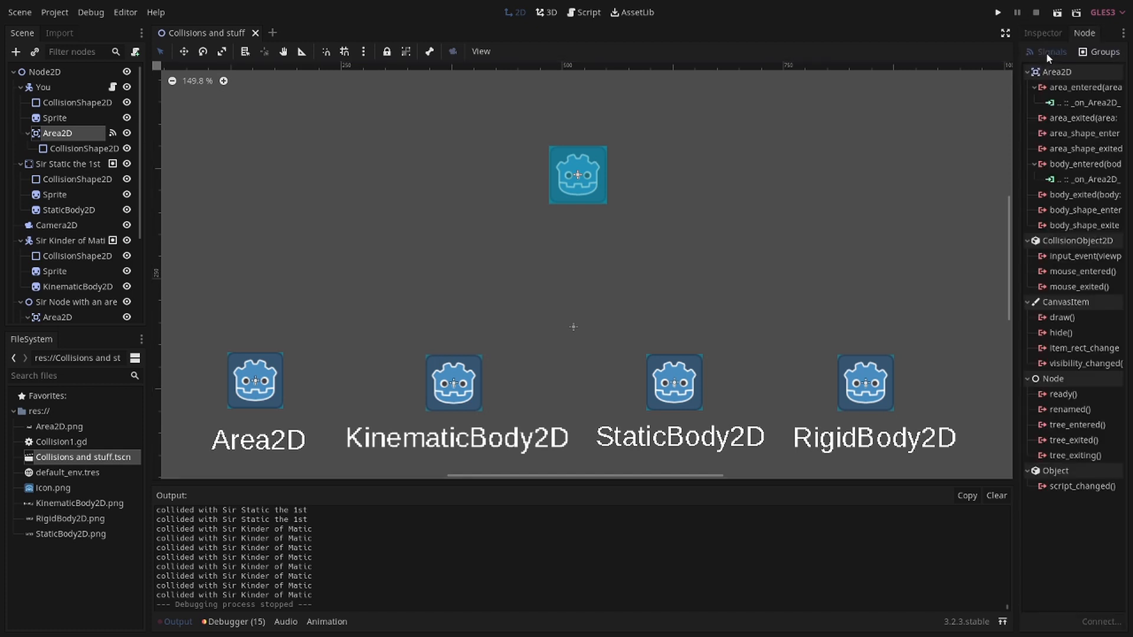
left_click(1104, 52)
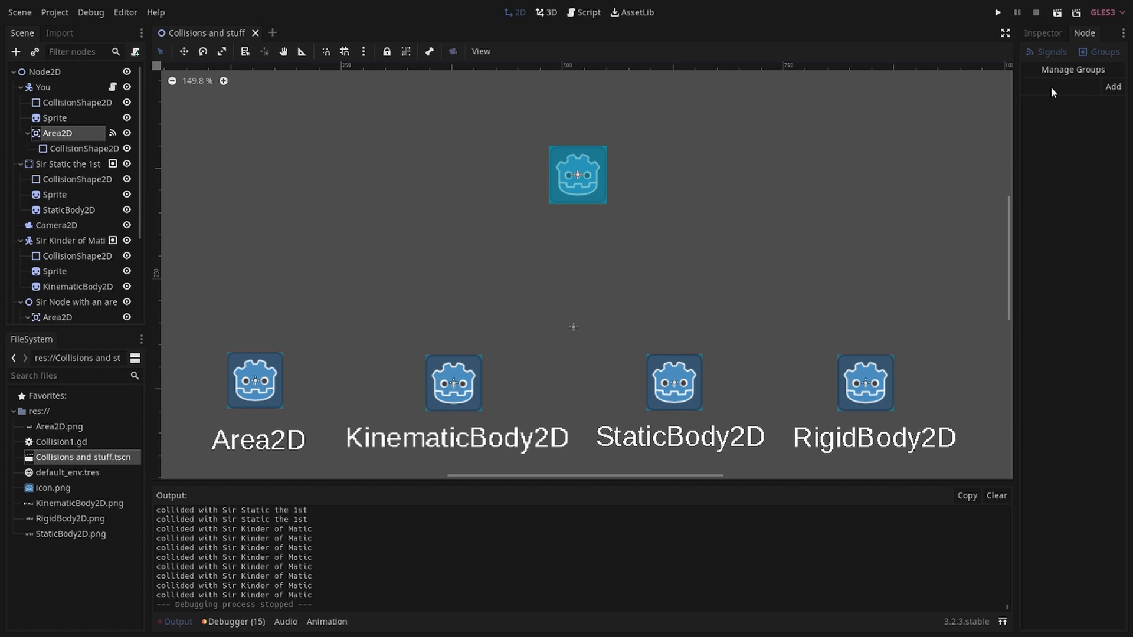
left_click(1046, 52)
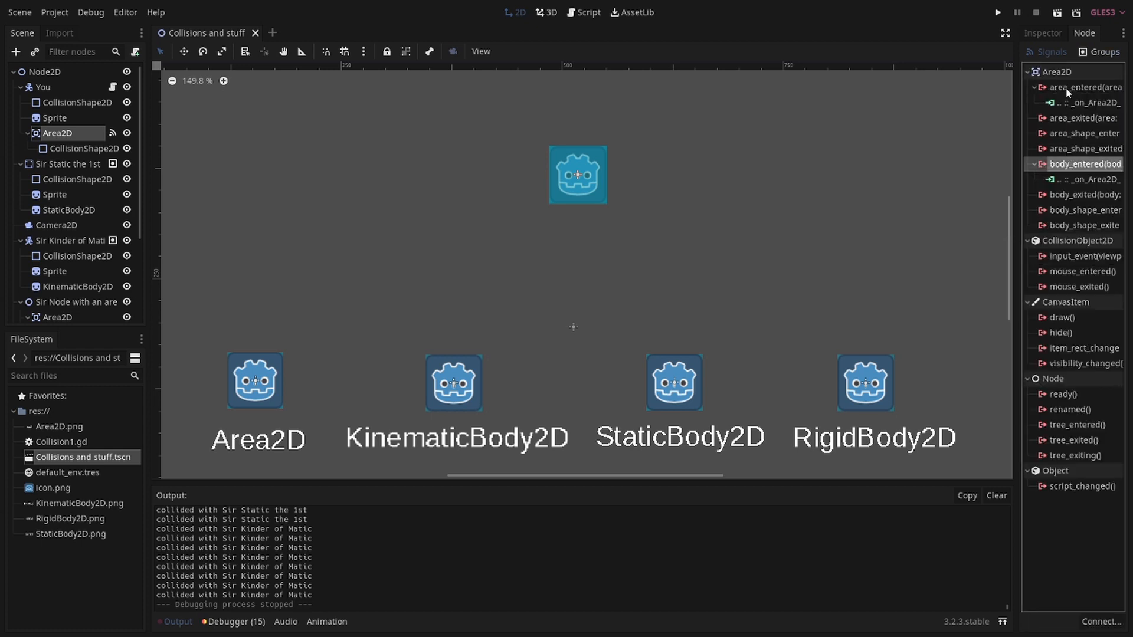
double_click(1082, 87)
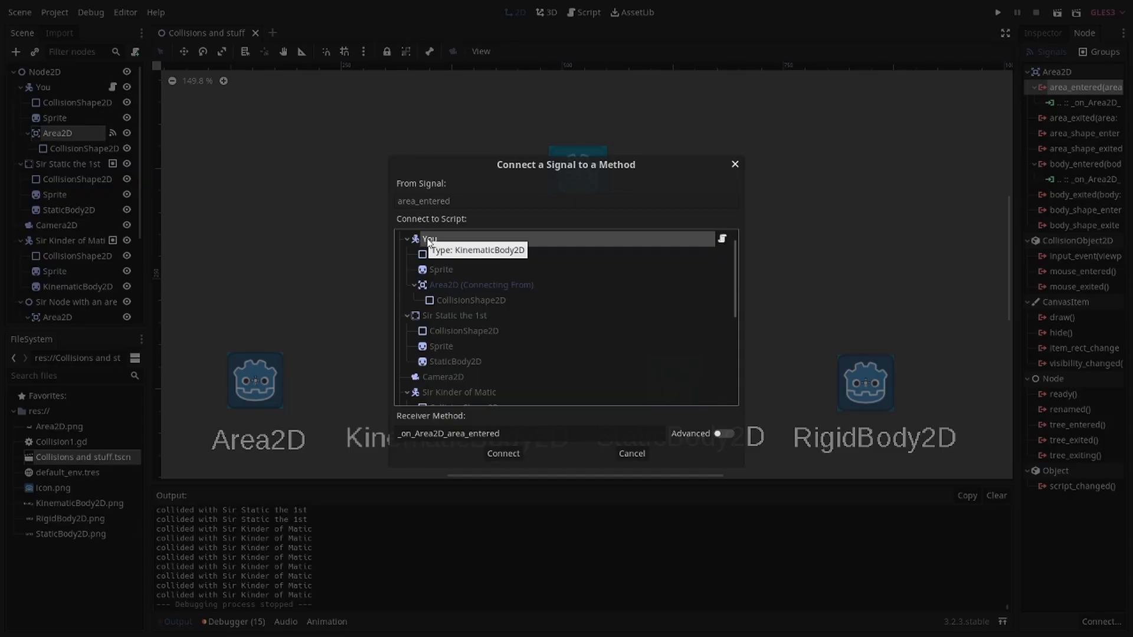
mouse_move(506, 465)
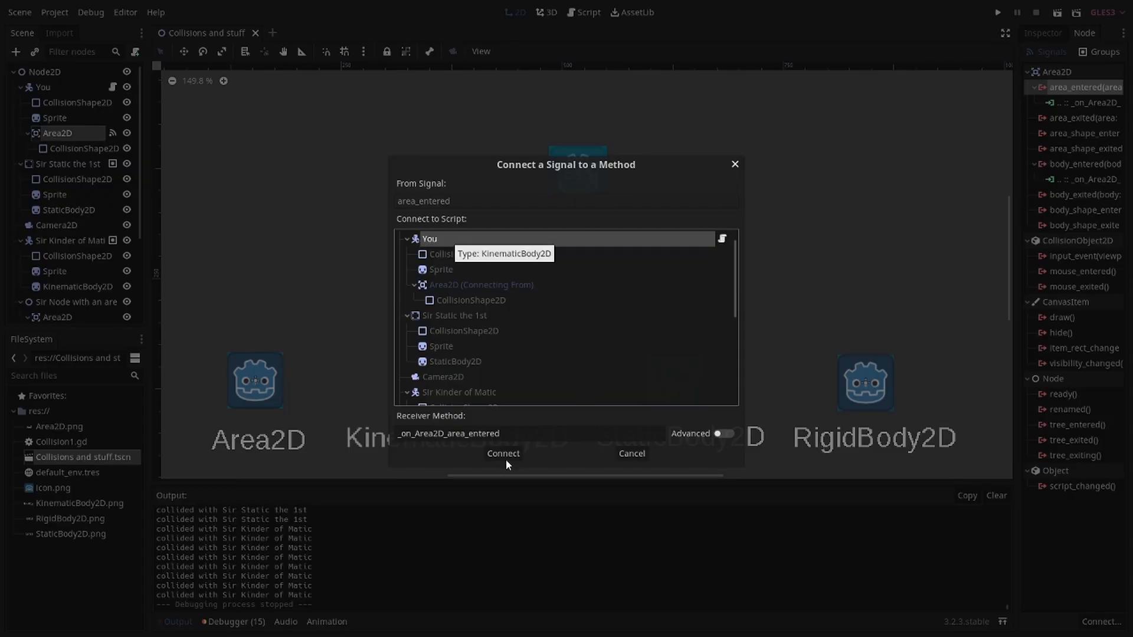
left_click(503, 454)
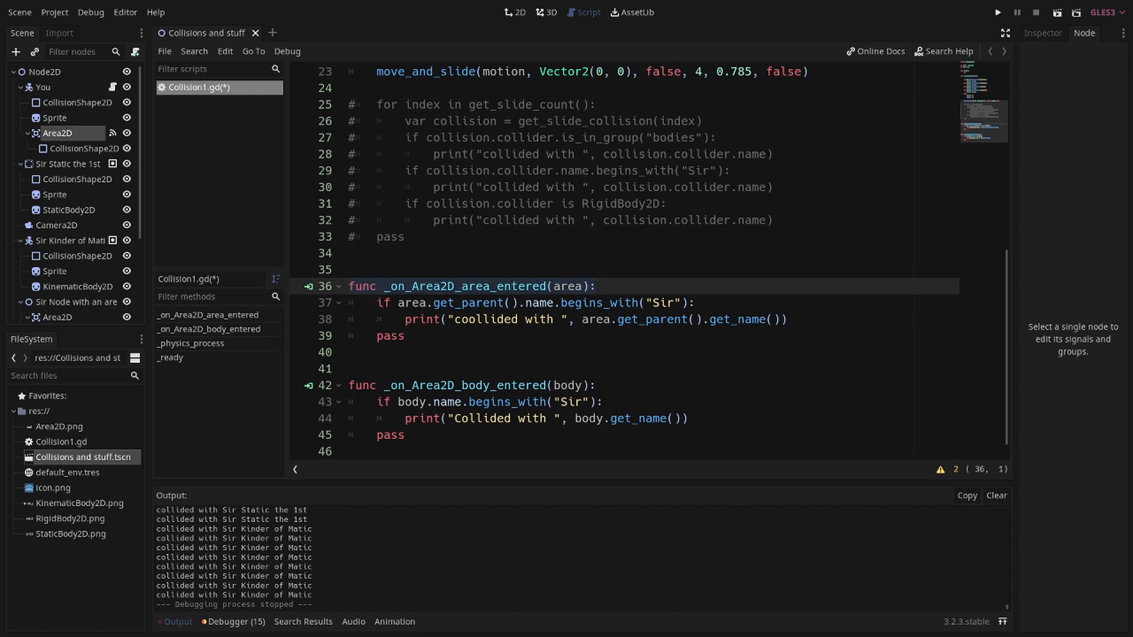
Step: Review the _on_Area2D_area_entered and _on_Area2D_body_entered handlers, then run the scene
left_click(784, 319)
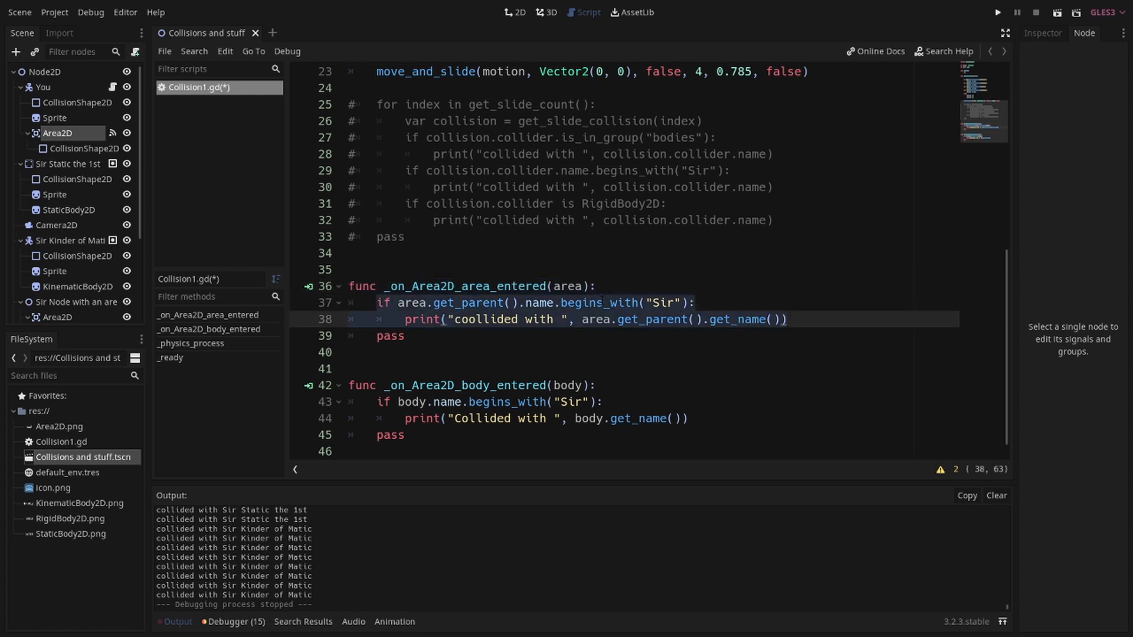
left_click(352, 286)
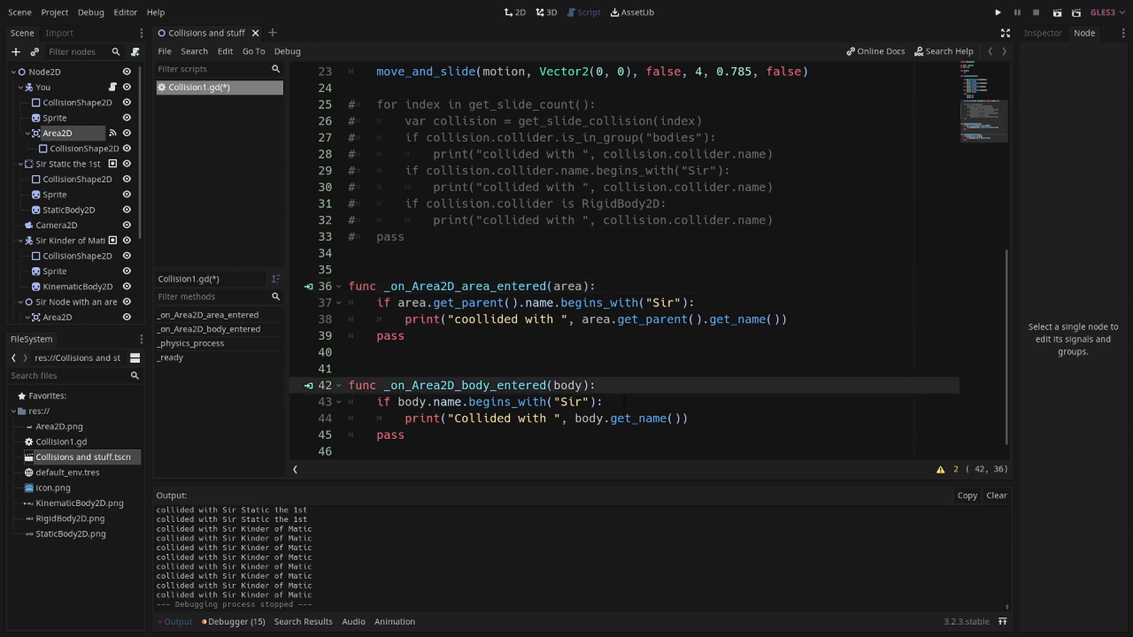
left_click(997, 12)
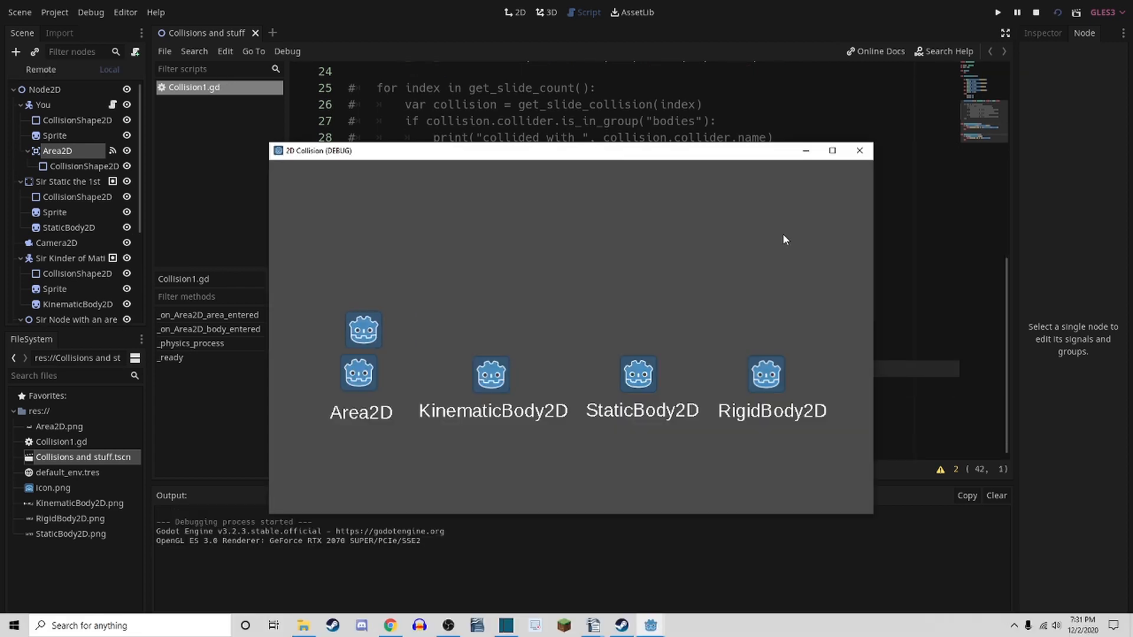